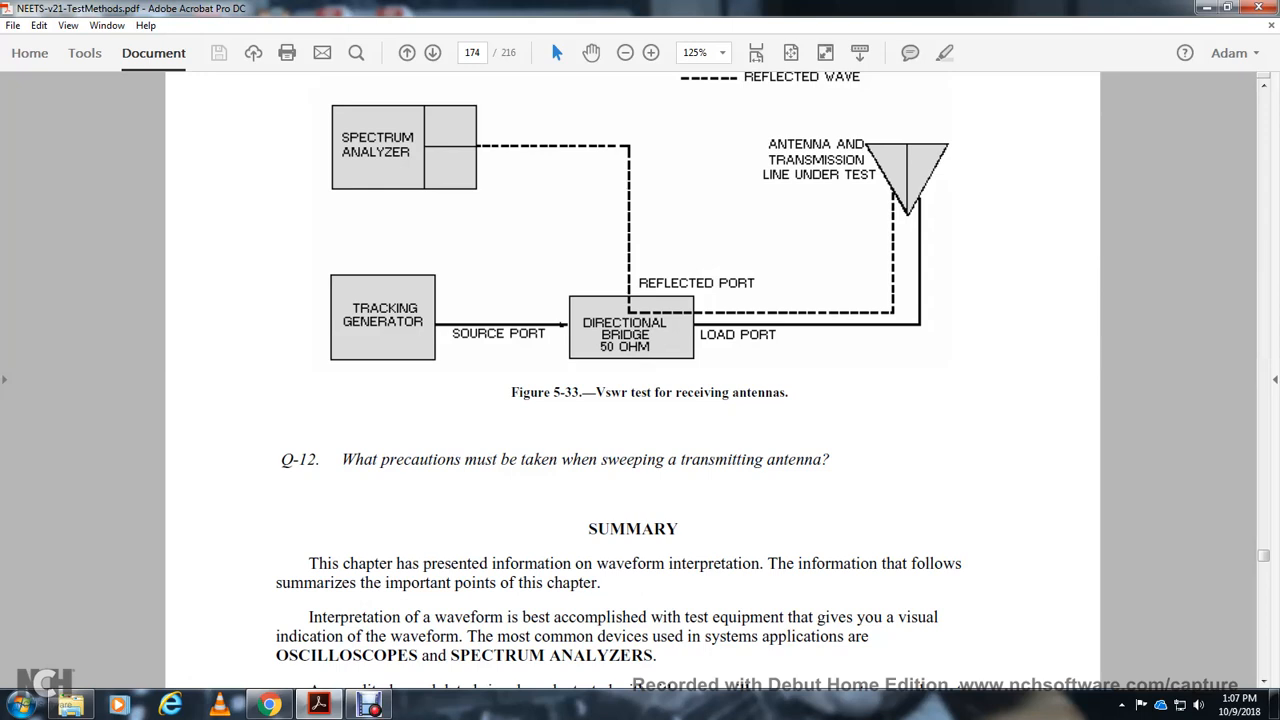
Advance from the page 174 Summary onto page 175 with the modulation meter illustration
scroll(down, 3)
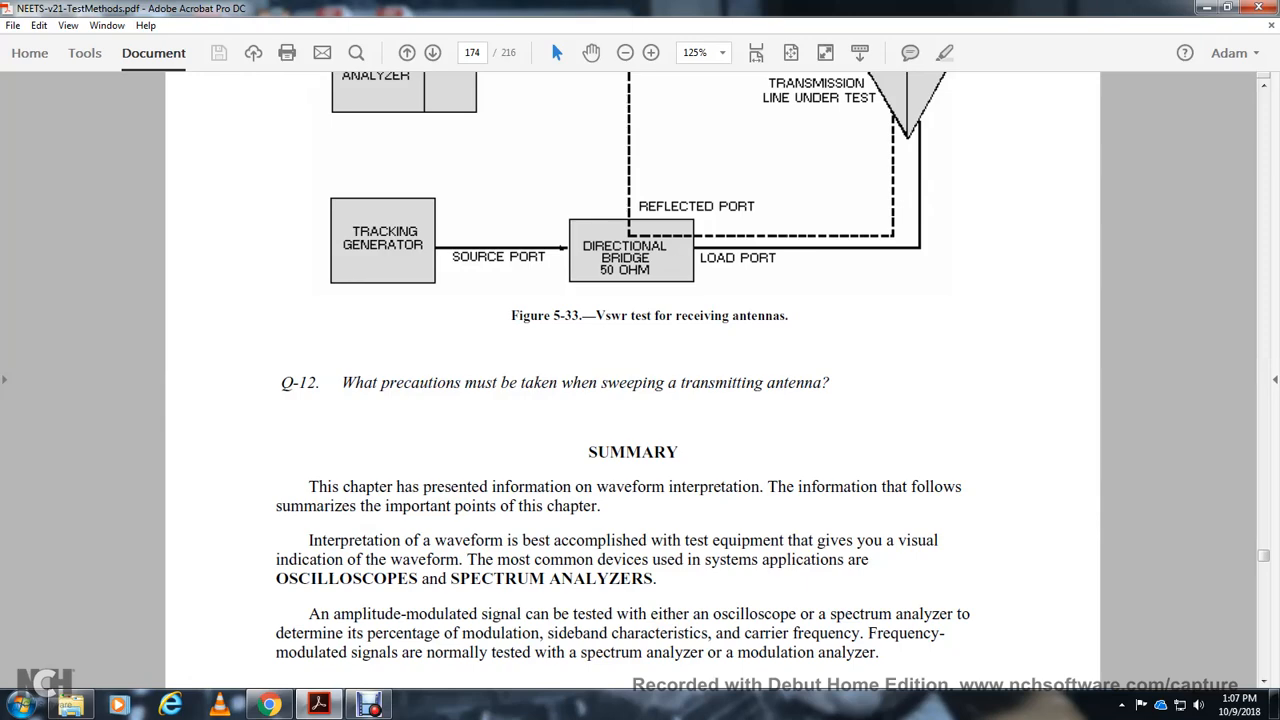
scroll(down, 3)
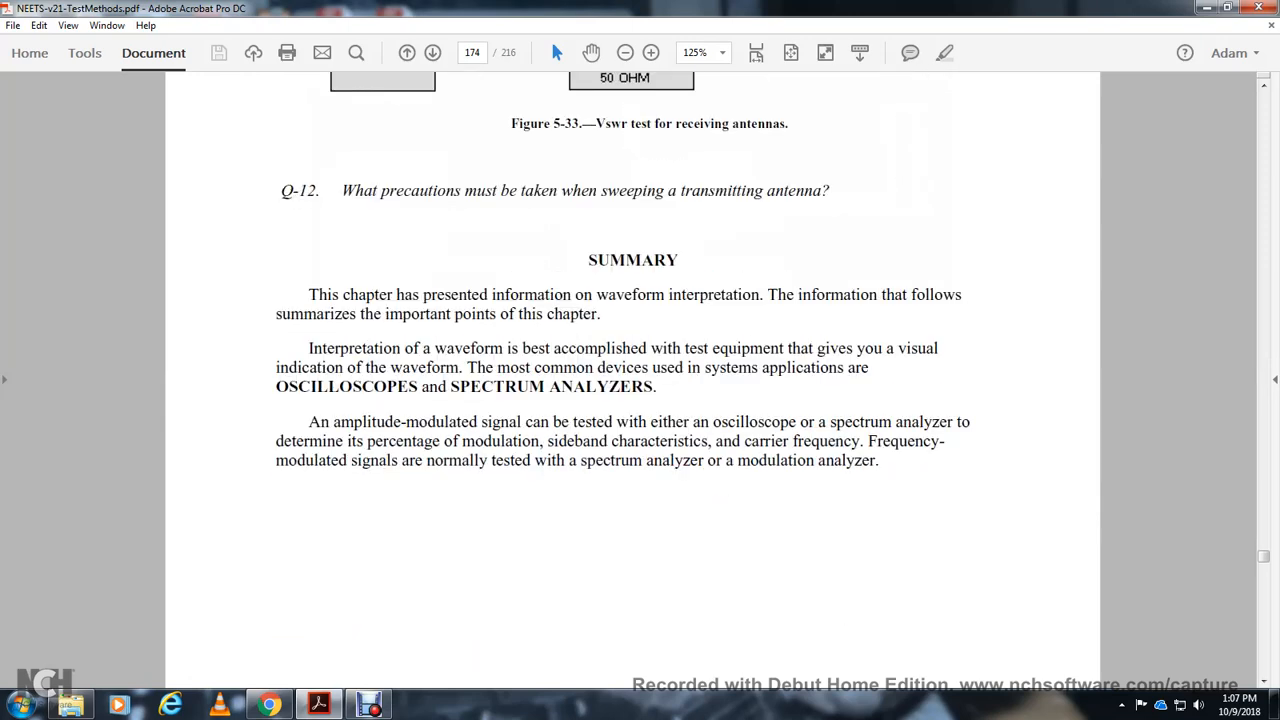
click(432, 52)
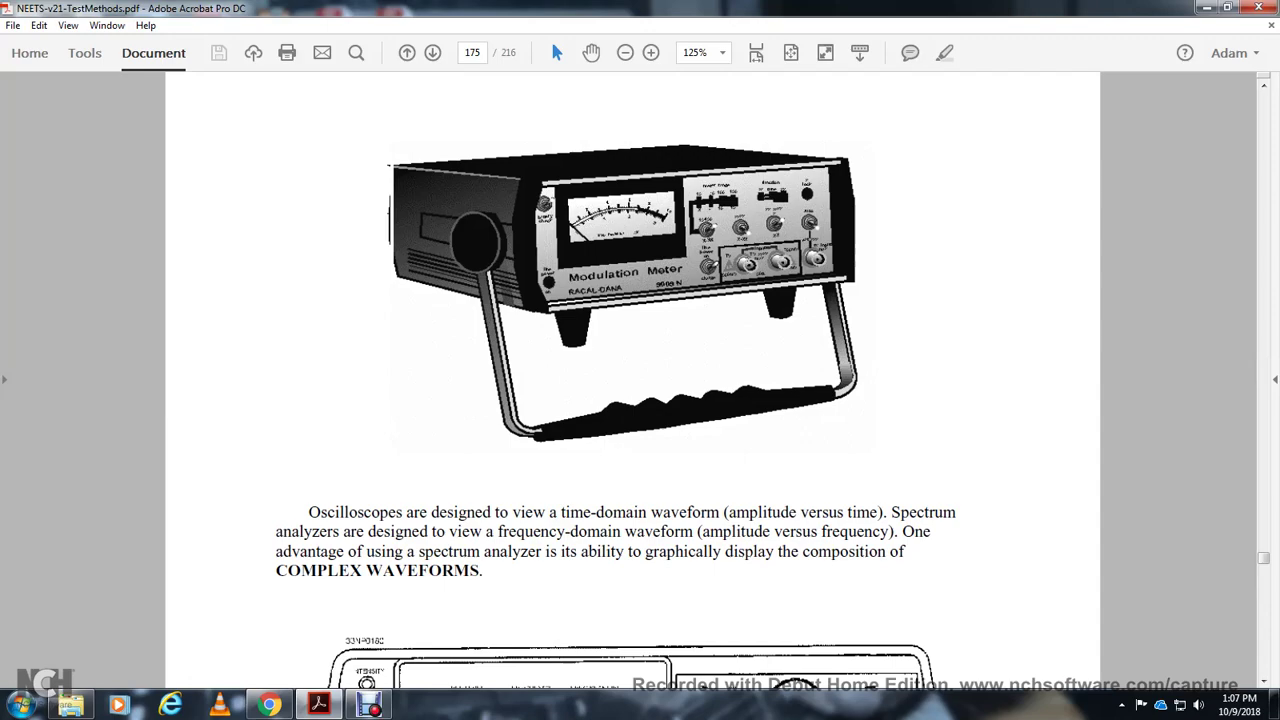
Move past the spectrum analyzer drawing to the time-domain reflectometer text at the top of page 176
scroll(down, 3)
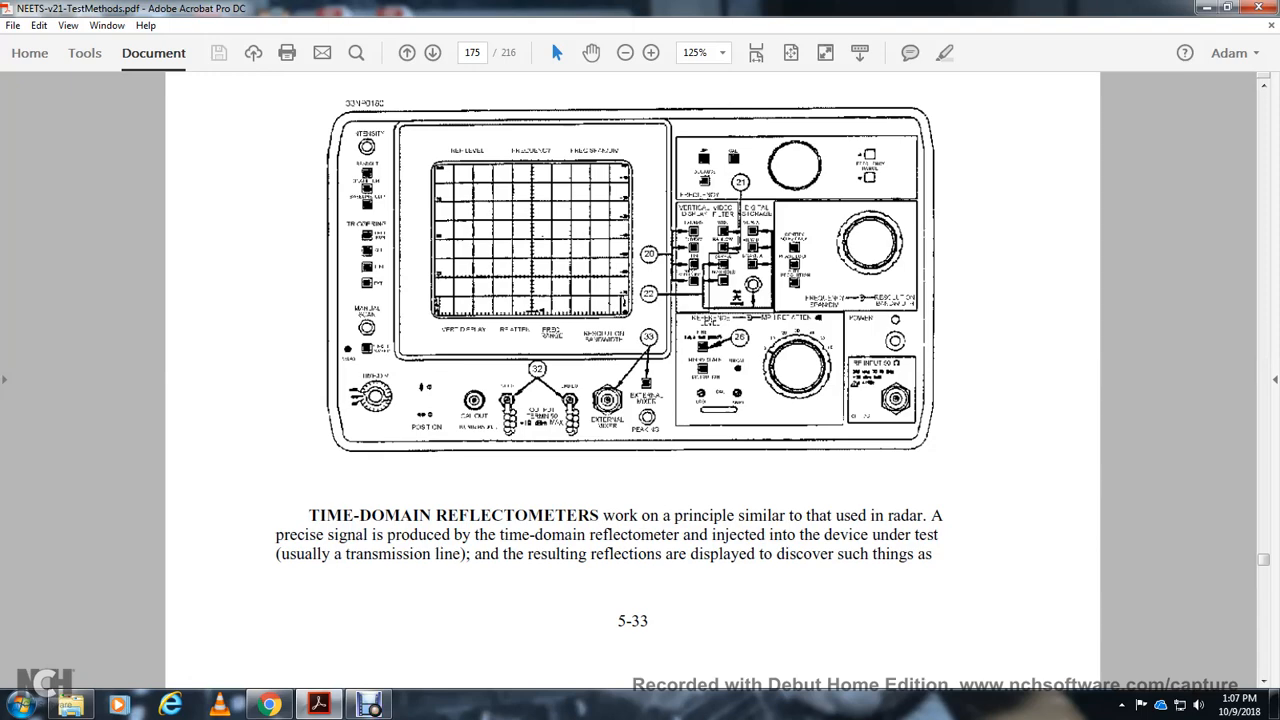
scroll(down, 3)
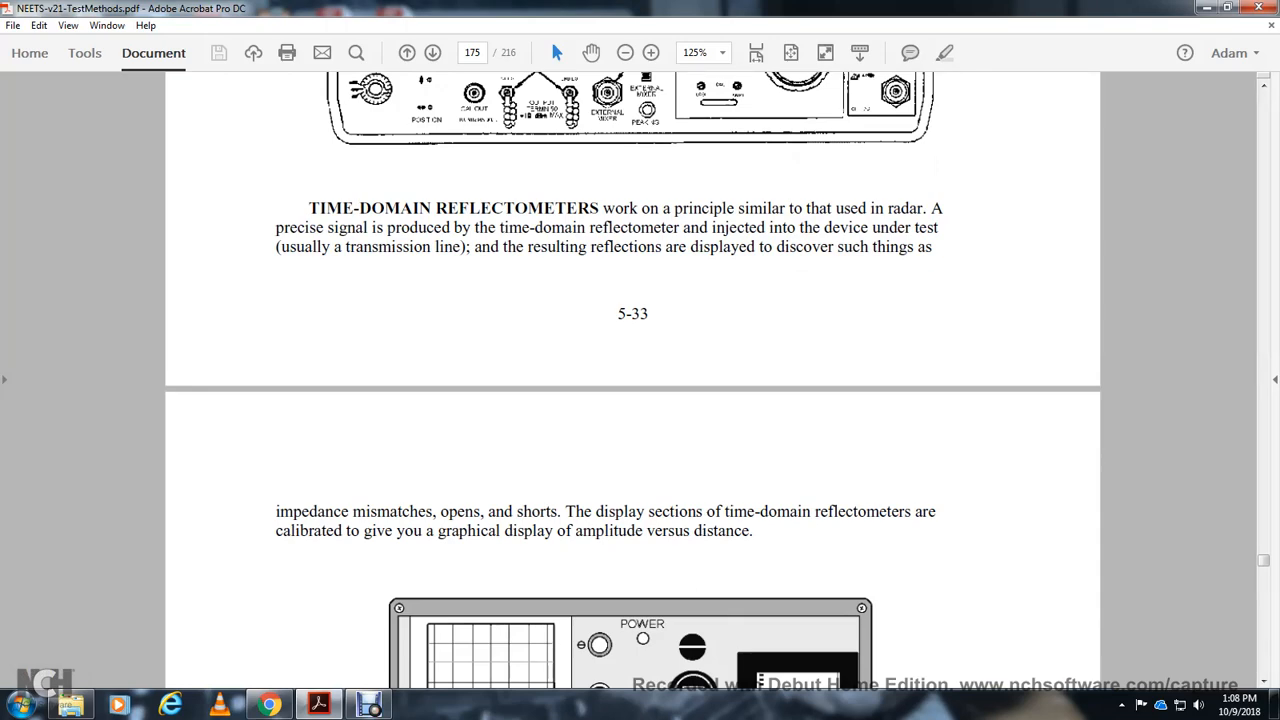
scroll(down, 3)
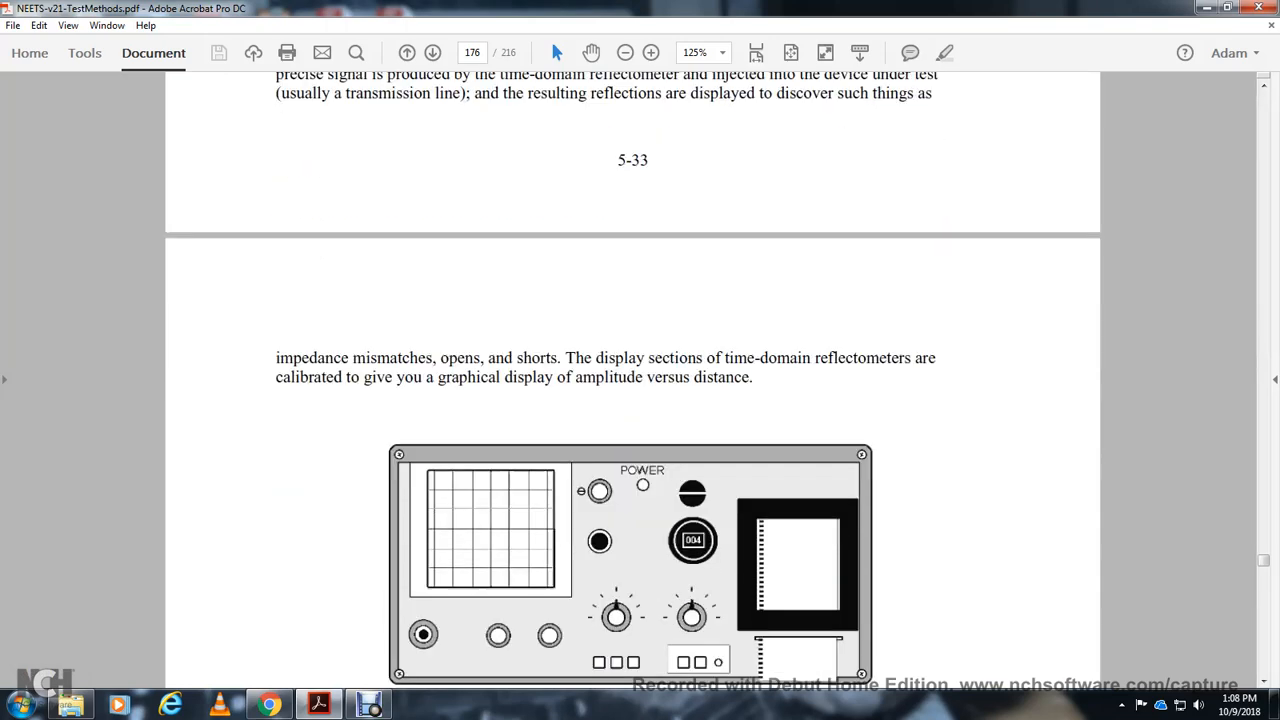
Pass the swept-frequency testing passage to bring page 177's References list into view
scroll(down, 3)
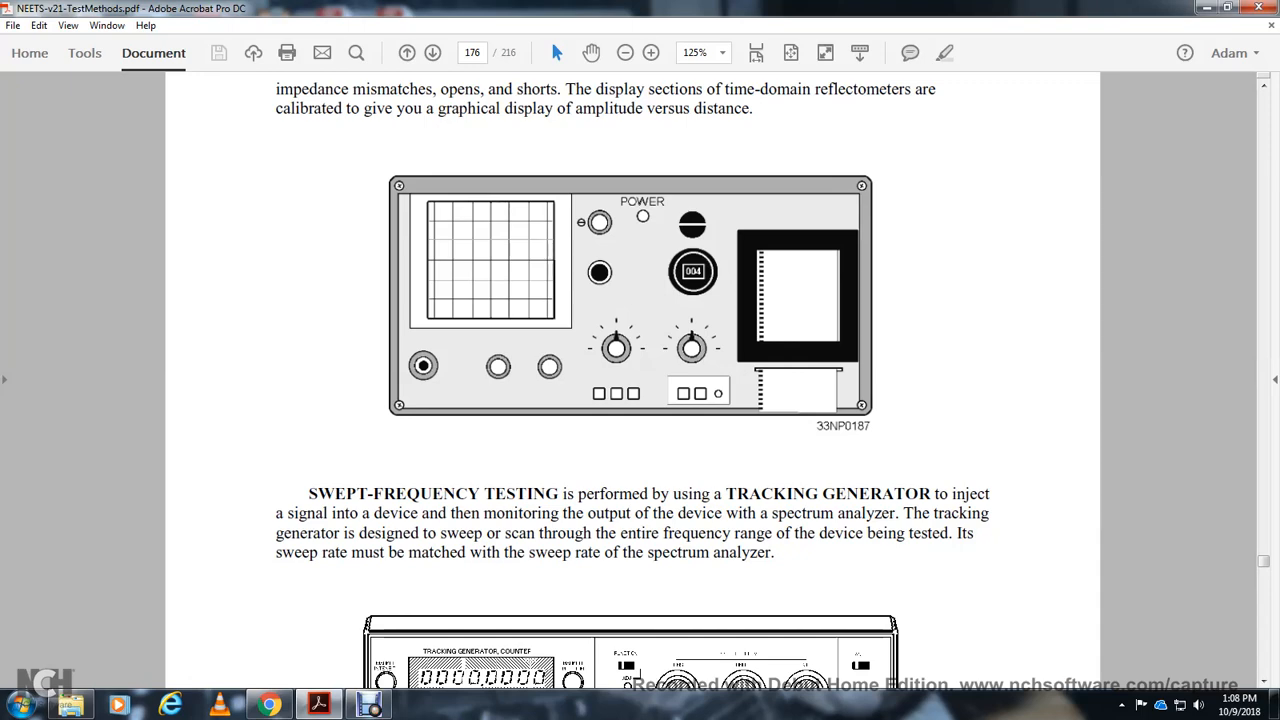
scroll(down, 3)
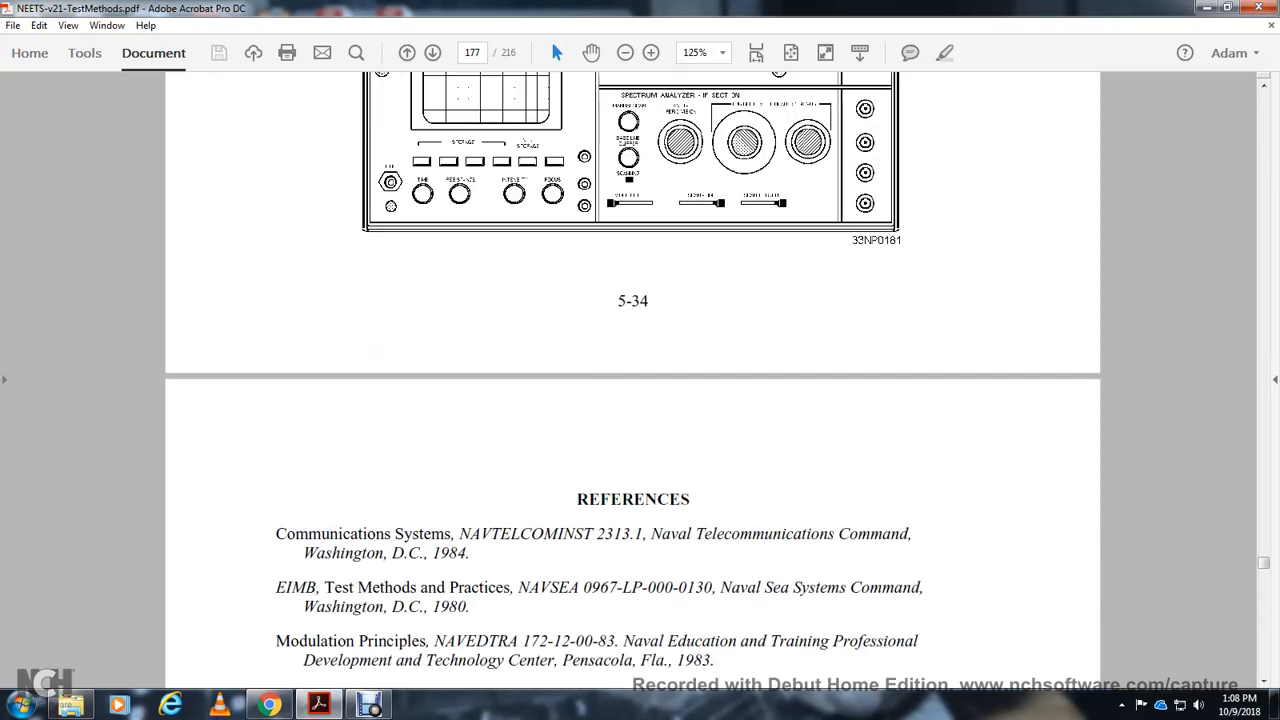
Return to the Module 21 title page and zoom out to 75% to show it whole
scroll(down, 3)
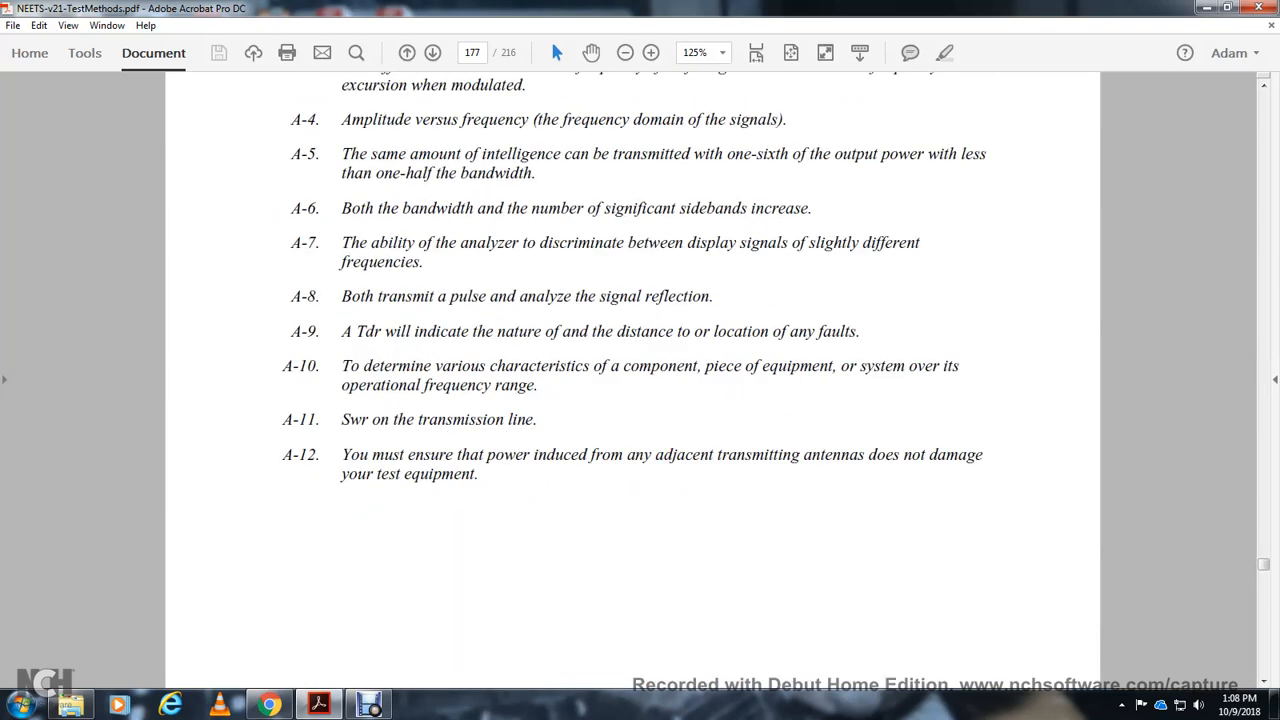
scroll(down, 3)
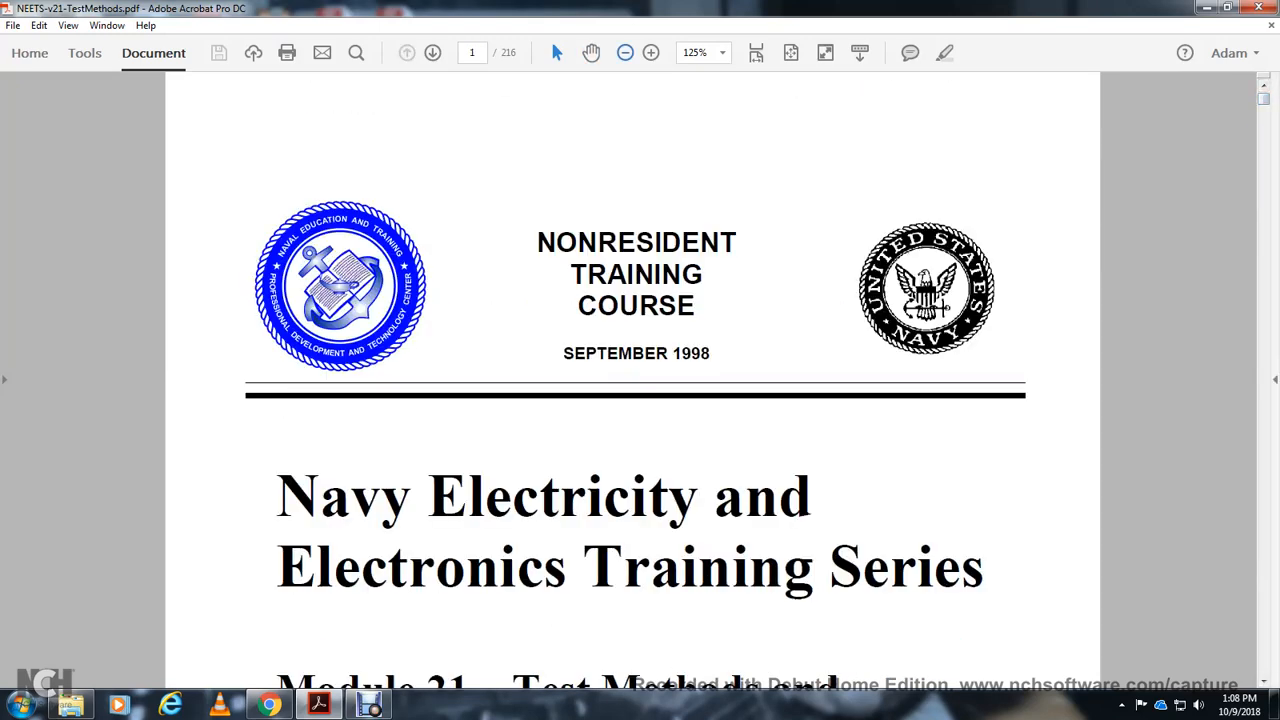
click(622, 52)
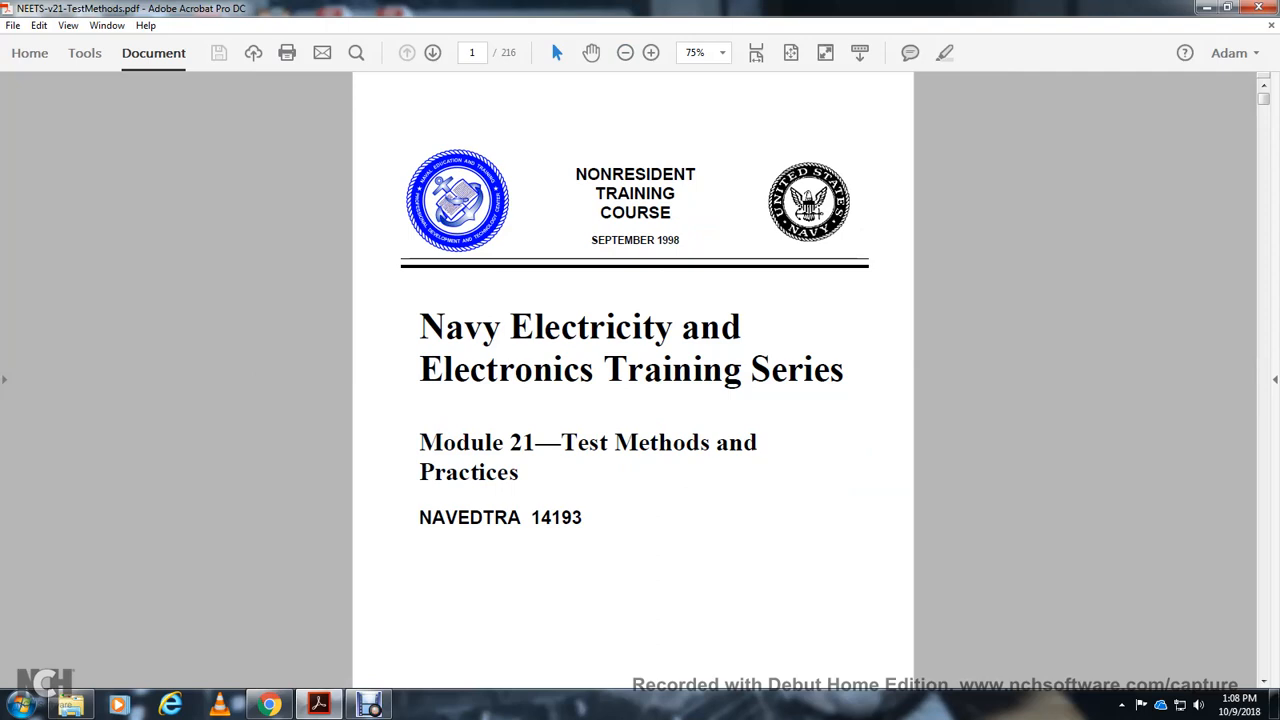